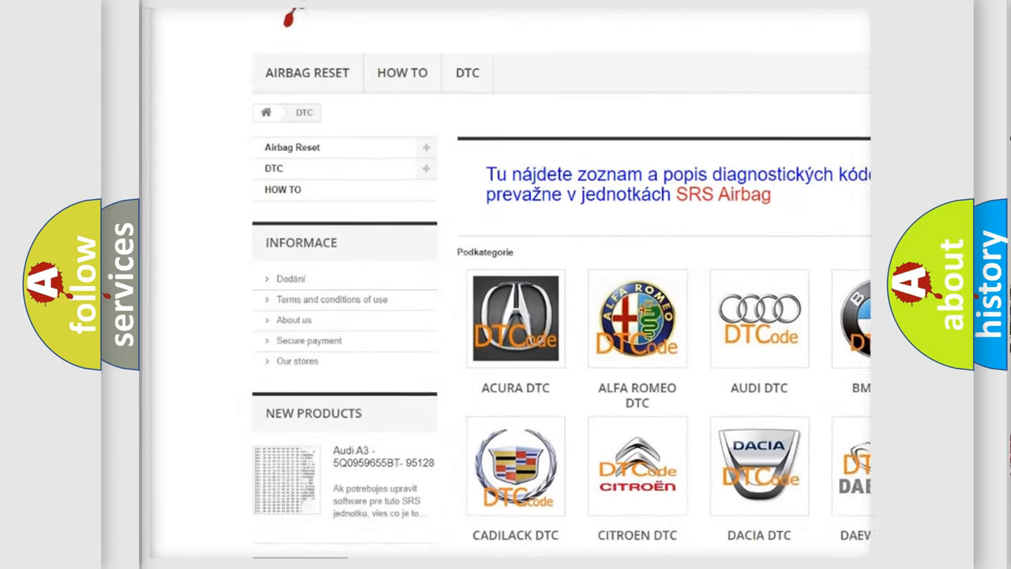
pyautogui.scroll(-3)
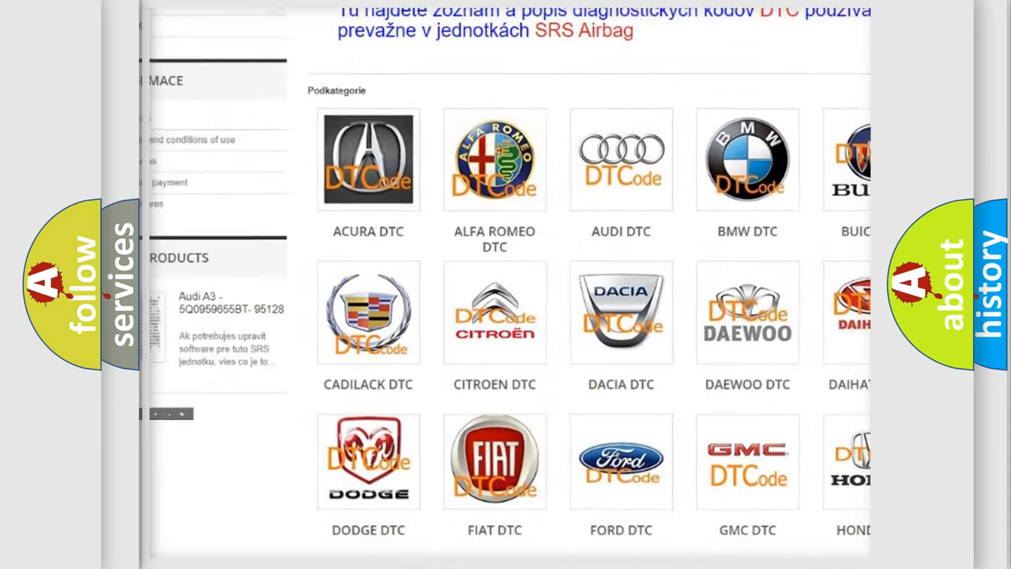
pyautogui.scroll(-3)
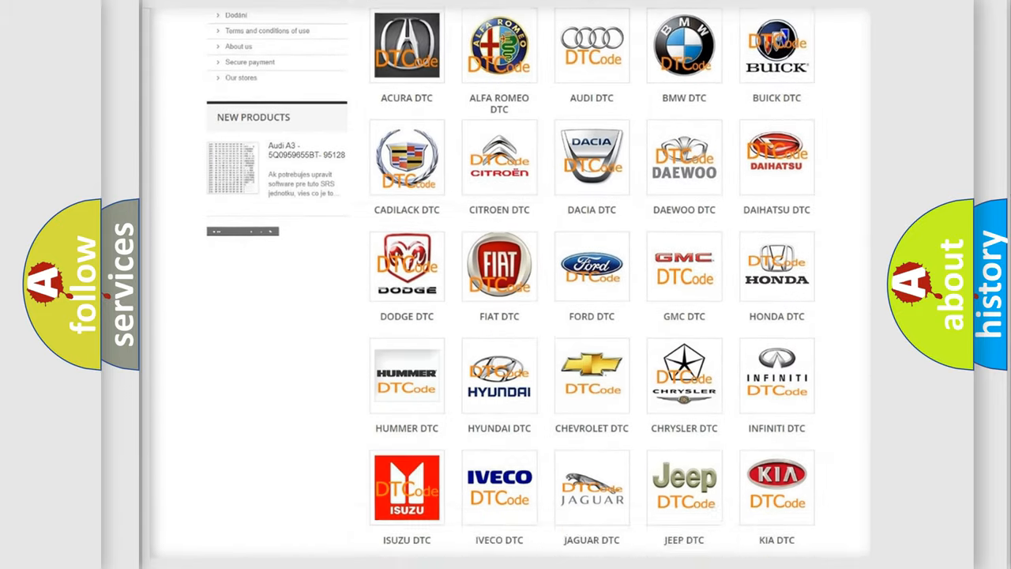
pyautogui.scroll(-3)
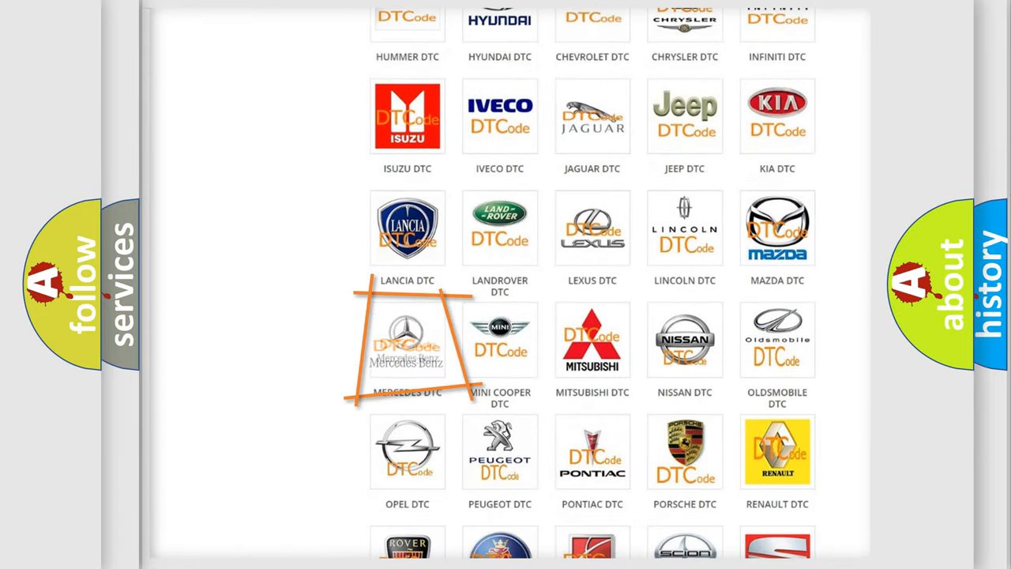